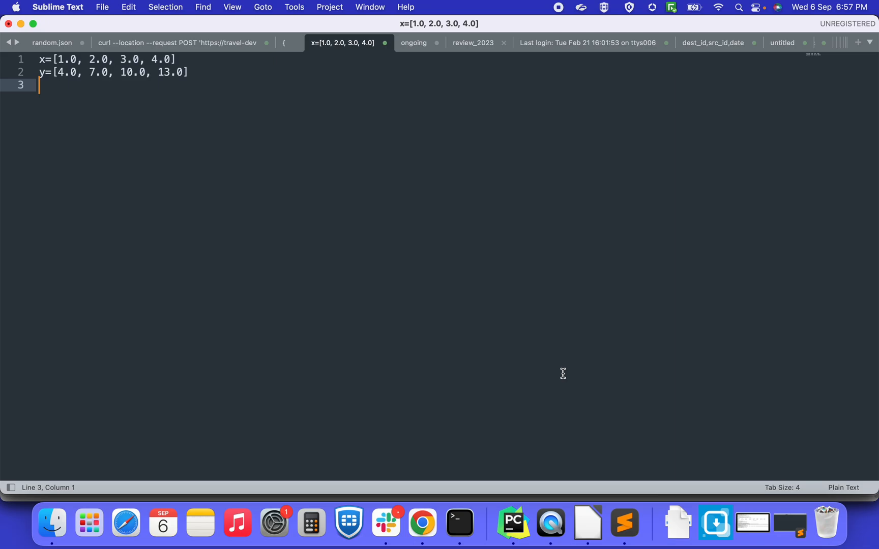
- Note the rule Y = 3x + 1 on a new line below the x and y lists
key("Enter")
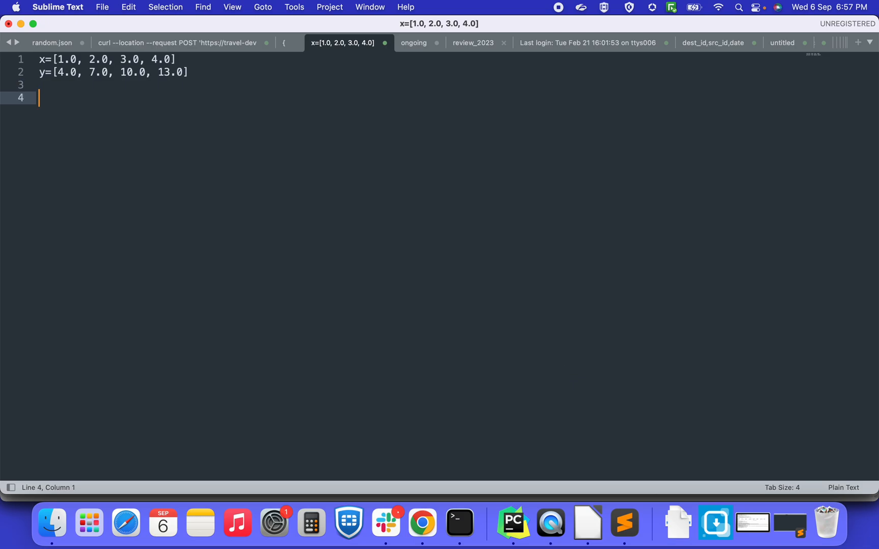
type("Y =")
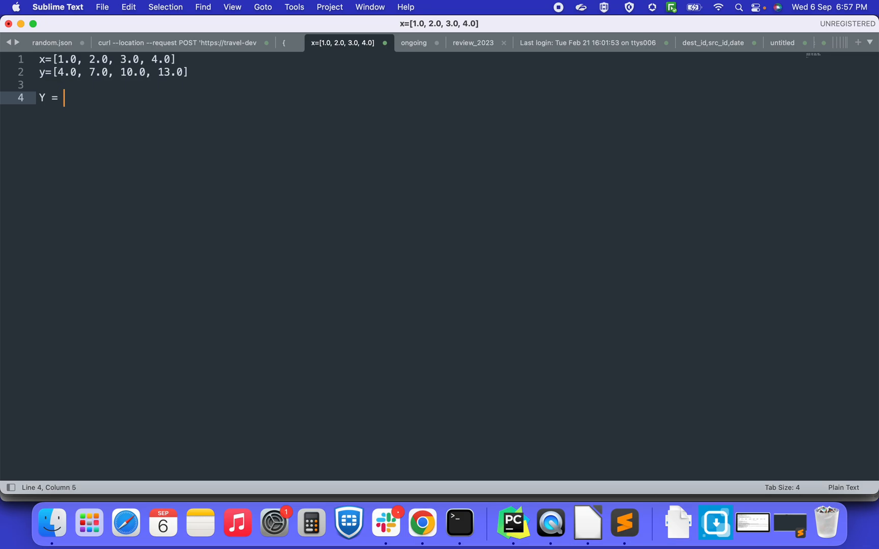
type("3x")
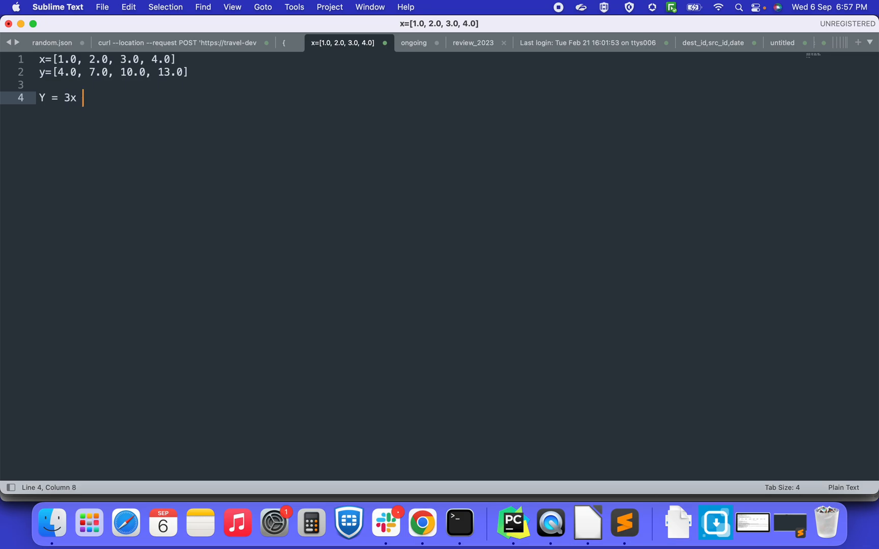
type("+ 1")
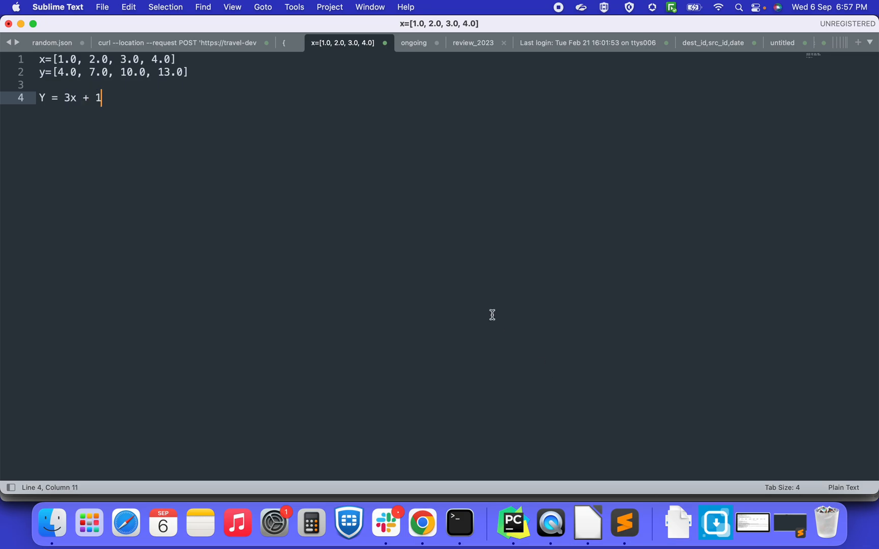
mouse_move(71, 97)
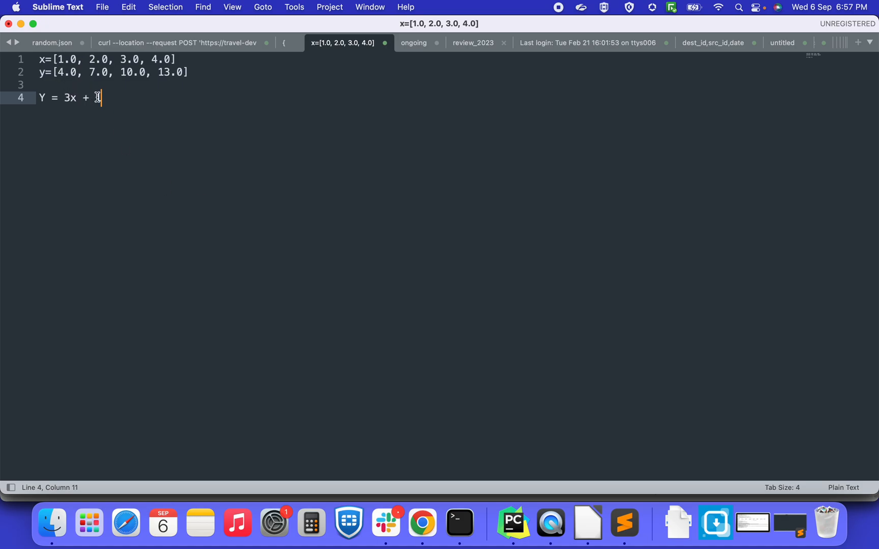
type("1")
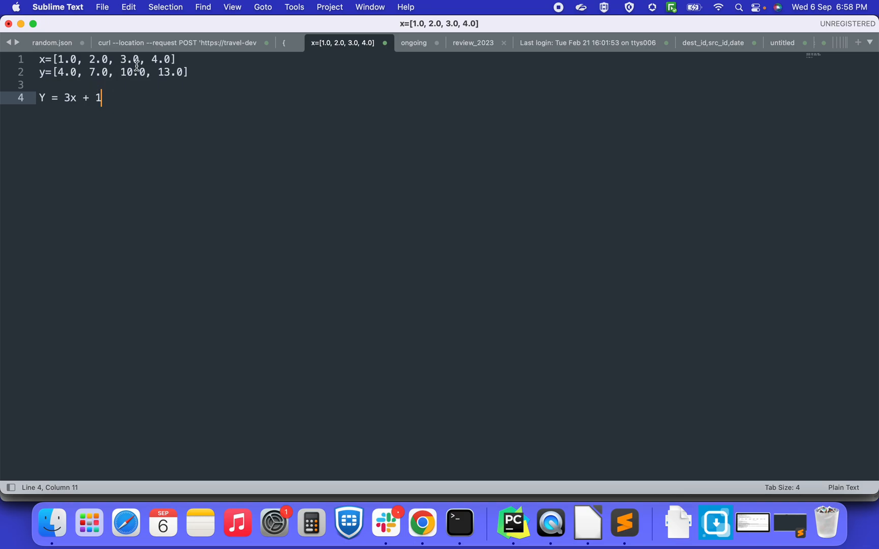
- Add the test input 10 and its expected answer 31 on the following lines
key("enter")
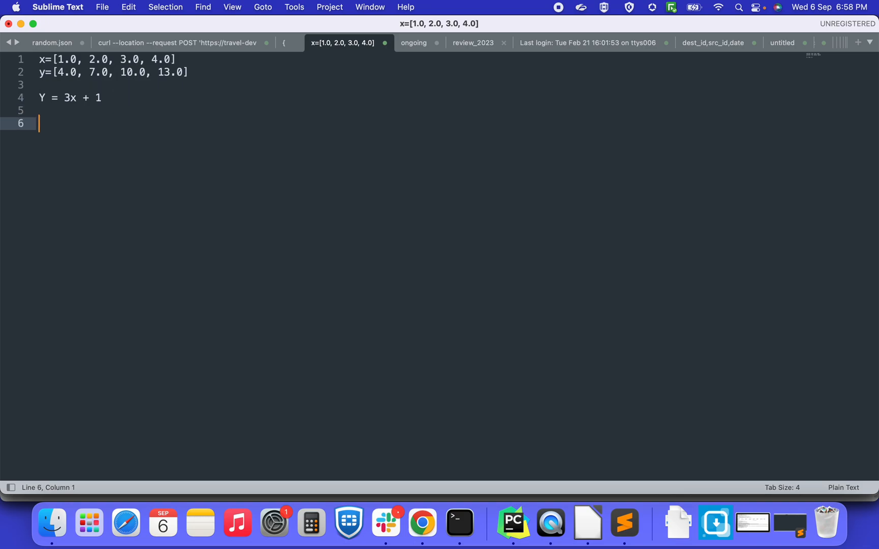
type("10")
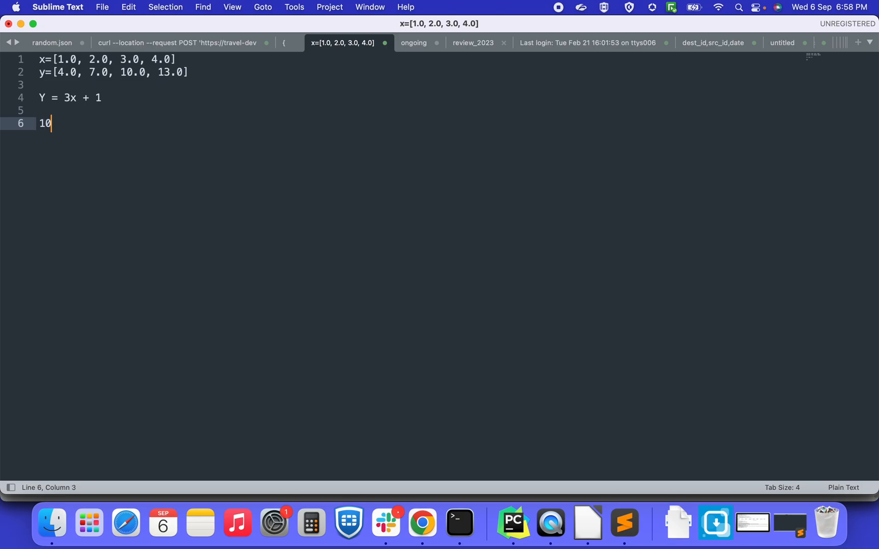
key("enter")
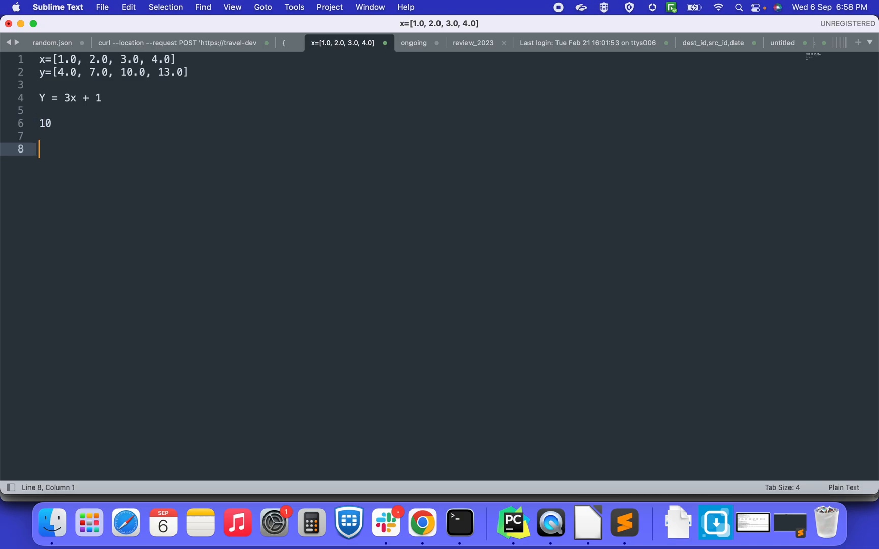
type("31")
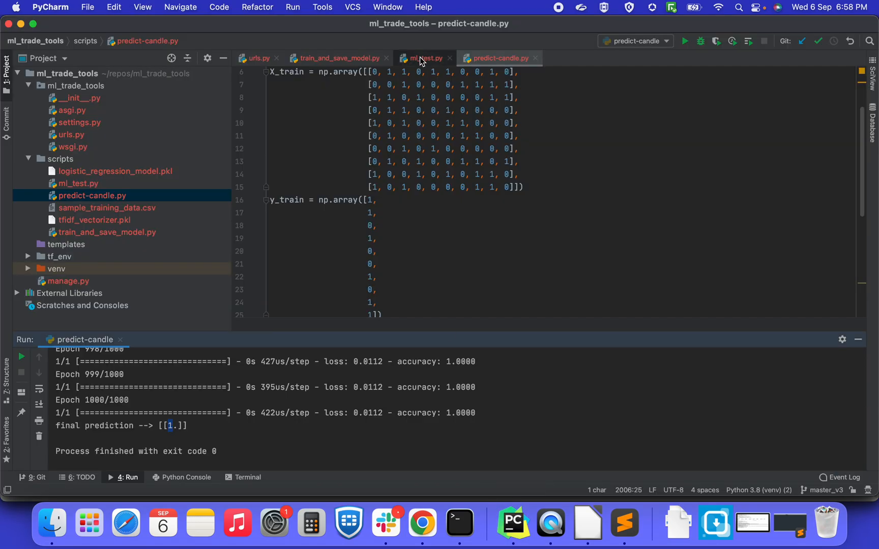
- Bring up ml_test.py showing the single-unit Keras model and its context actions
left_click(426, 58)
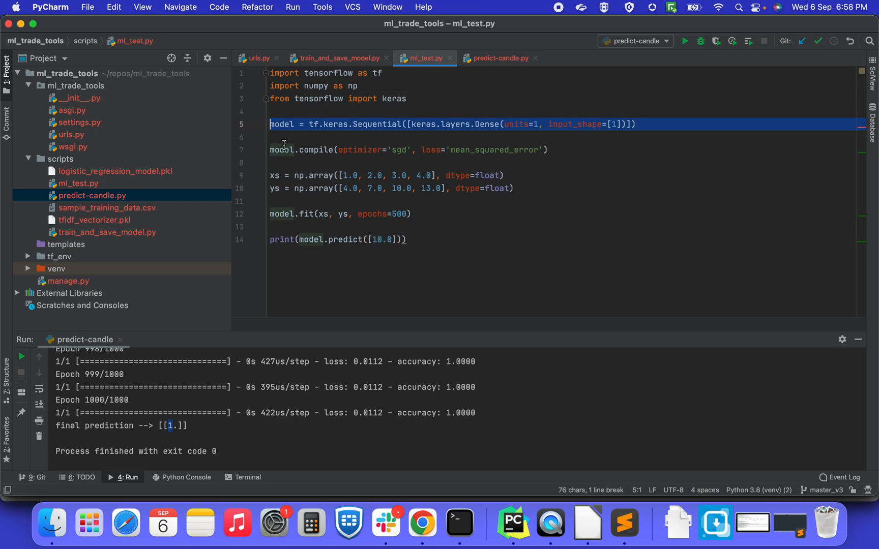
left_click(279, 150)
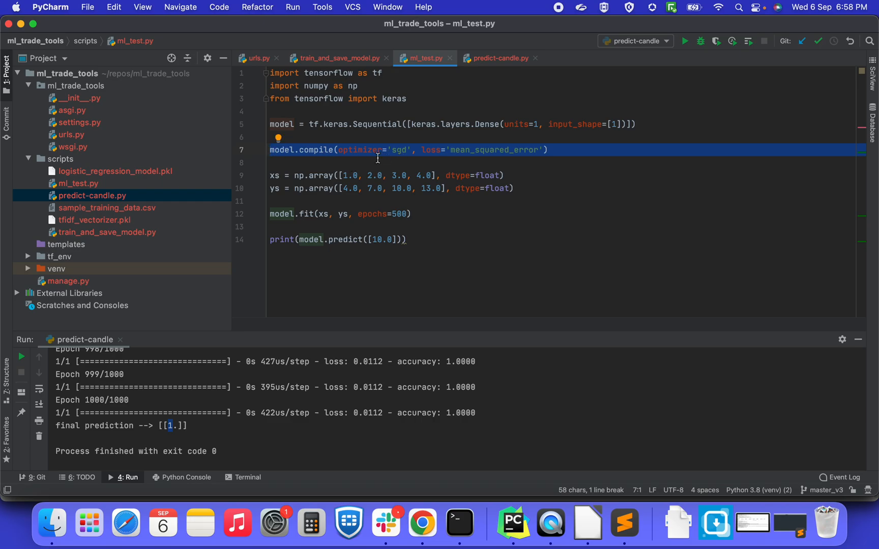
mouse_move(398, 157)
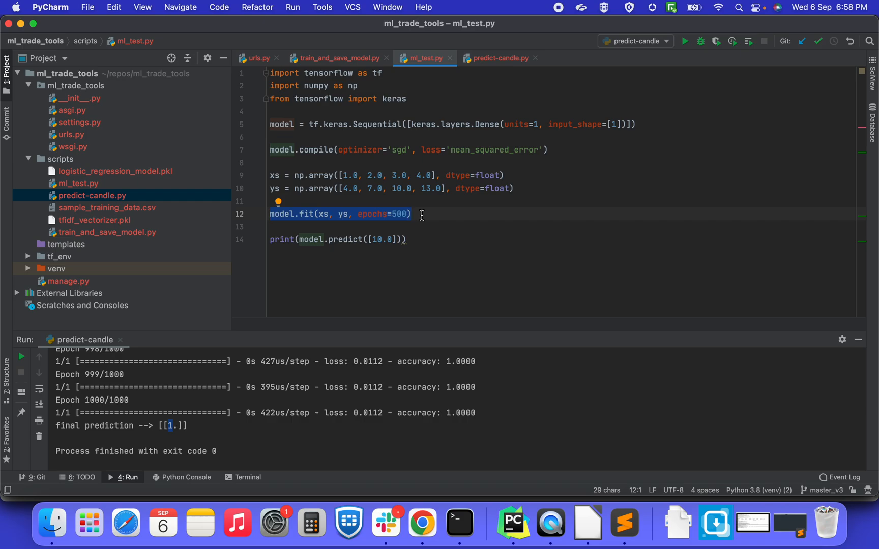
right_click(421, 213)
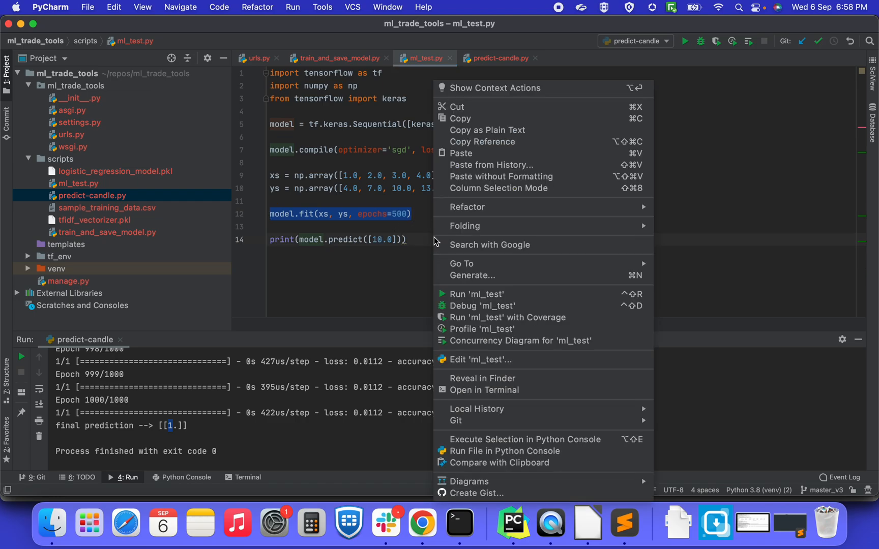
- Run ml_test.py for 500 epochs and pick out the prediction [[31.231878]] for input 10
left_click(477, 294)
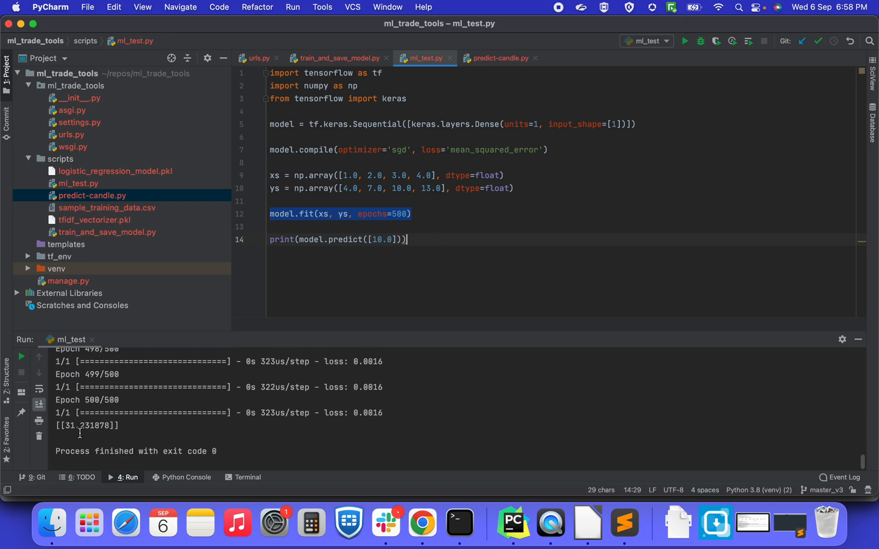
double_click(76, 426)
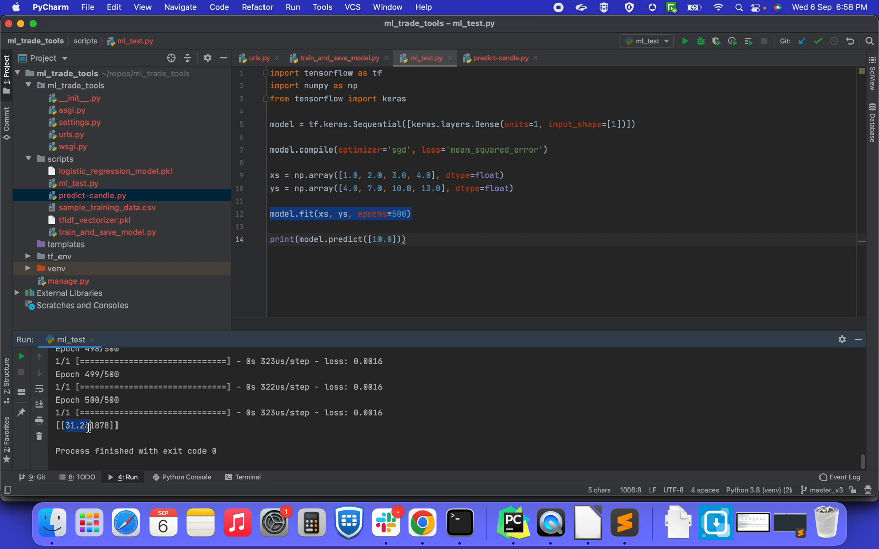
mouse_move(108, 410)
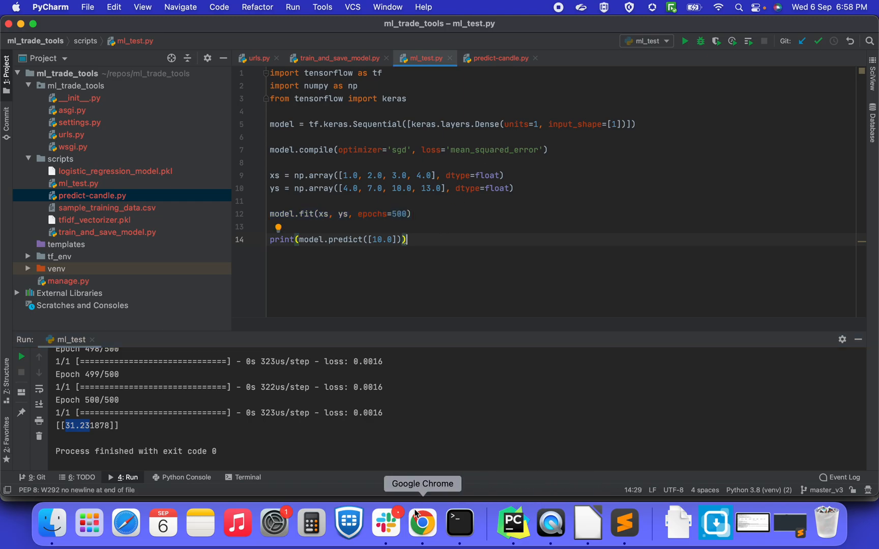
- Study the NIFTY BANK 5-minute candles around the 23/08 open in Kite, then return to PyCharm
left_click(422, 523)
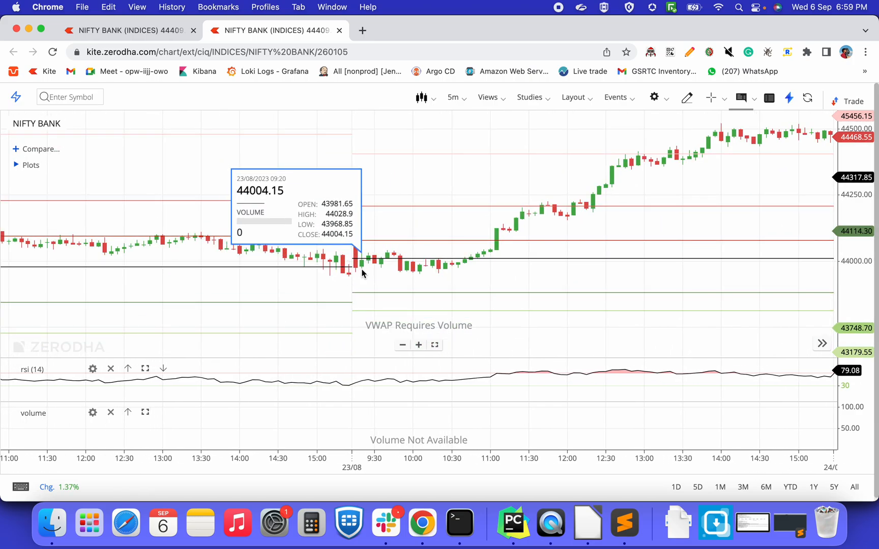
mouse_move(549, 523)
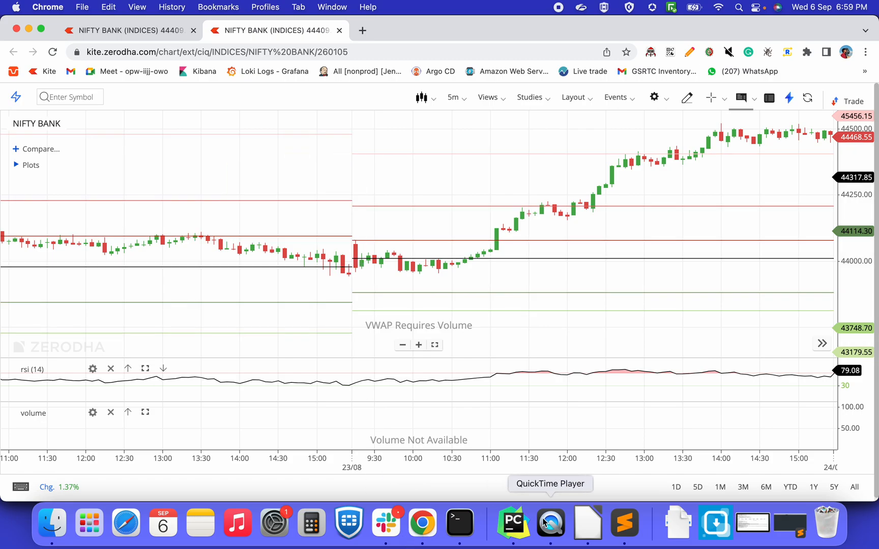
left_click(512, 524)
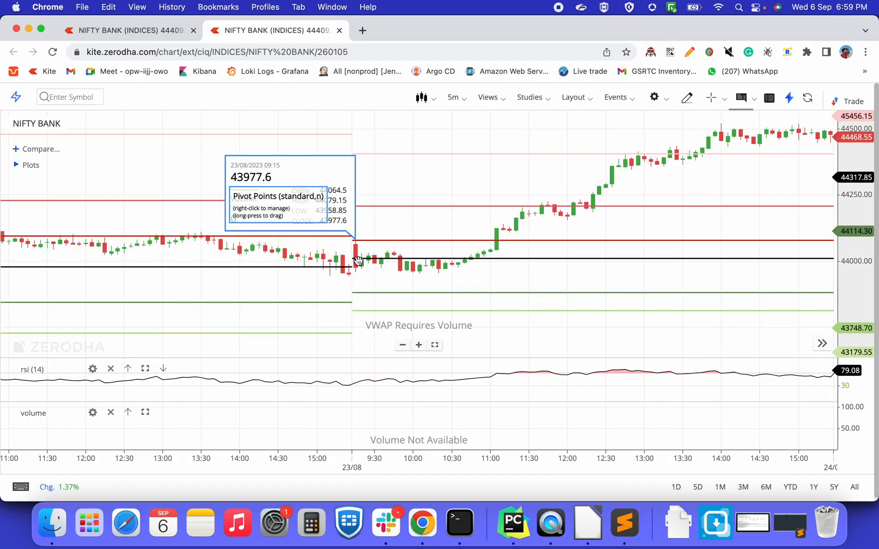
mouse_move(395, 259)
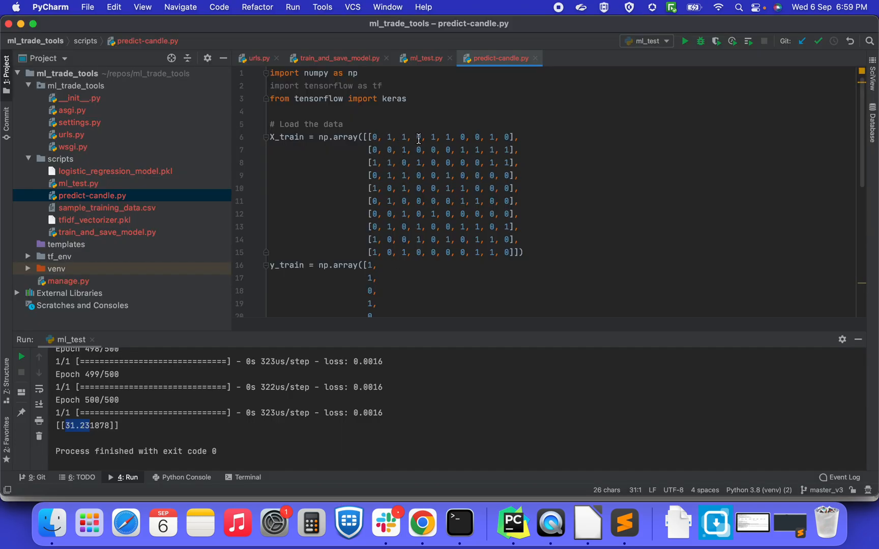
- Review predict-candle.py's data, model and 1000-epoch training, selecting the candle sequence fed to the prediction
scroll("down", 3)
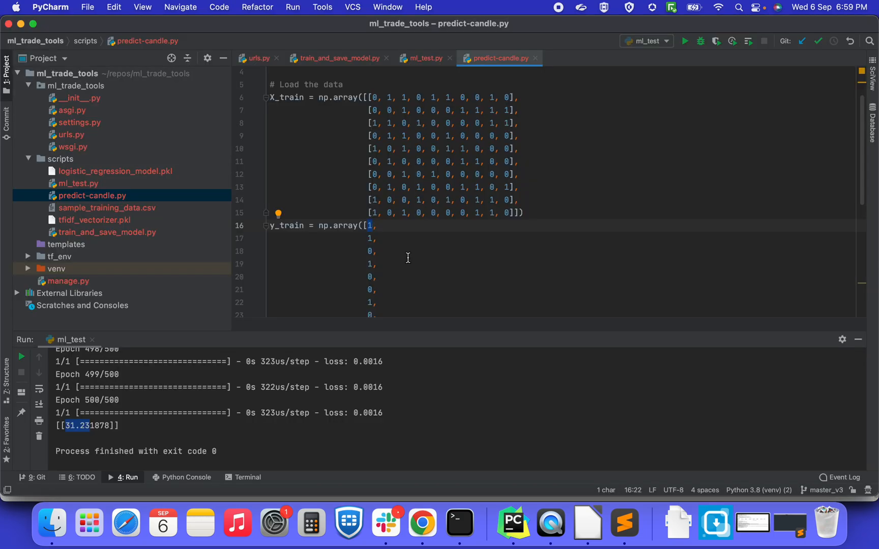
scroll("down", 3)
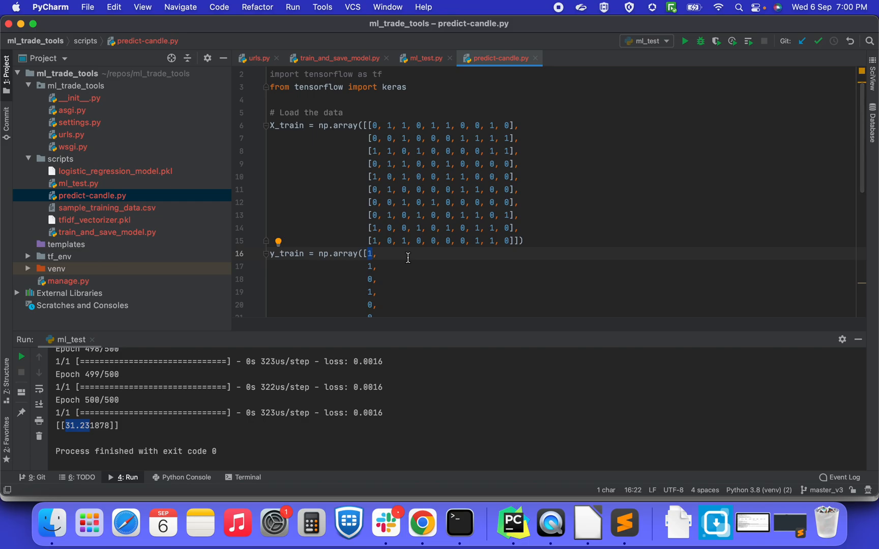
scroll("down", 3)
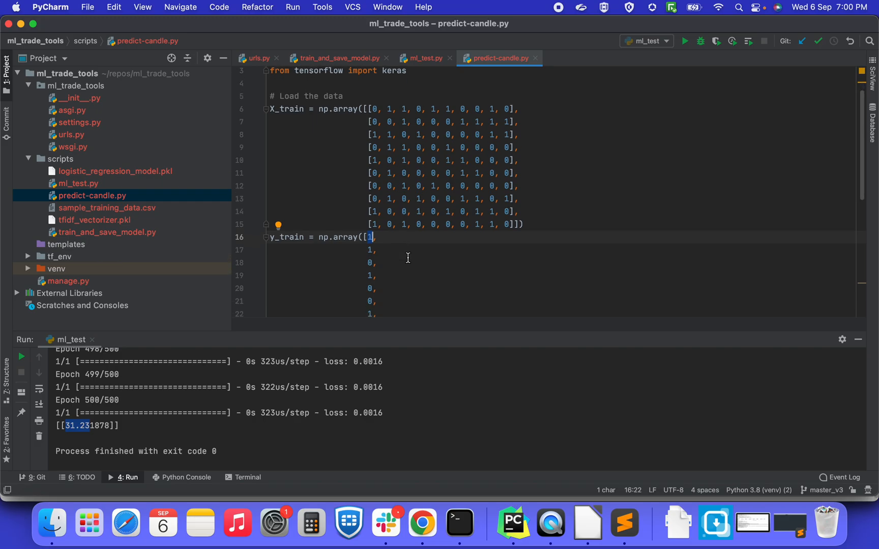
scroll("down", 3)
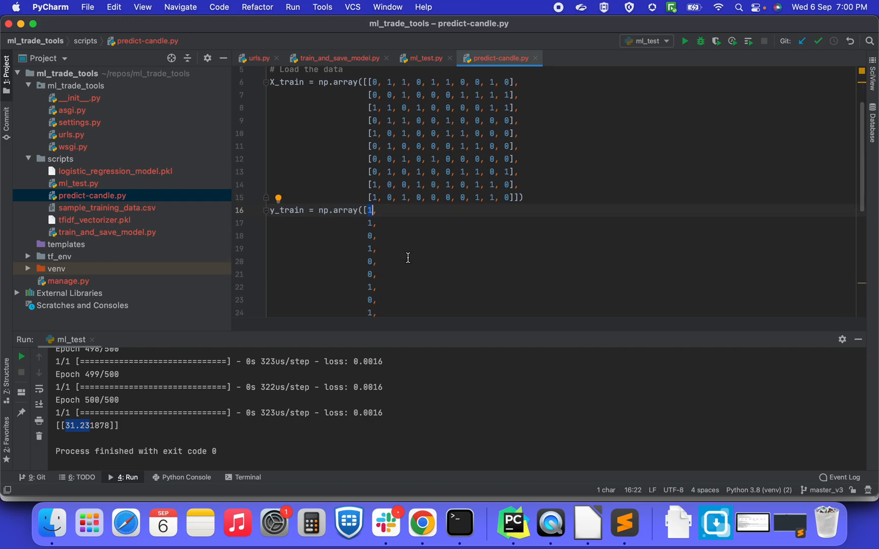
scroll("down", 3)
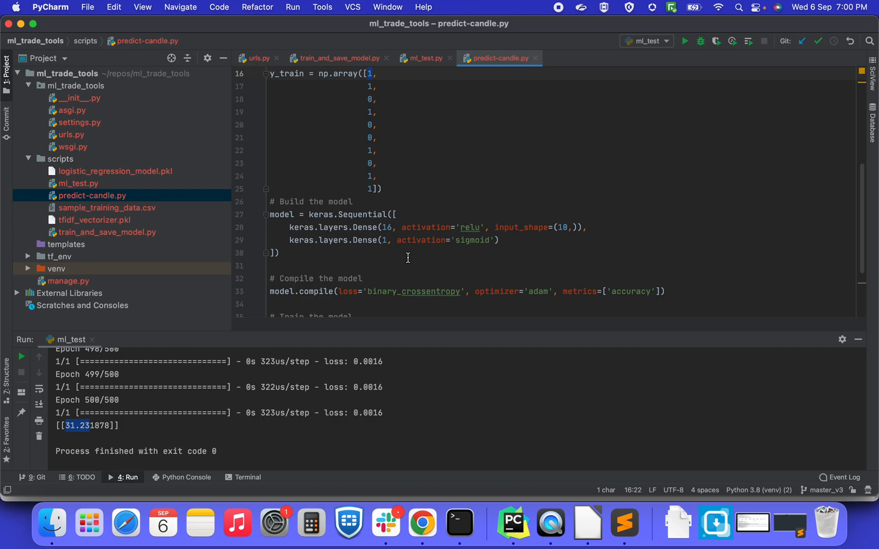
scroll("down", 3)
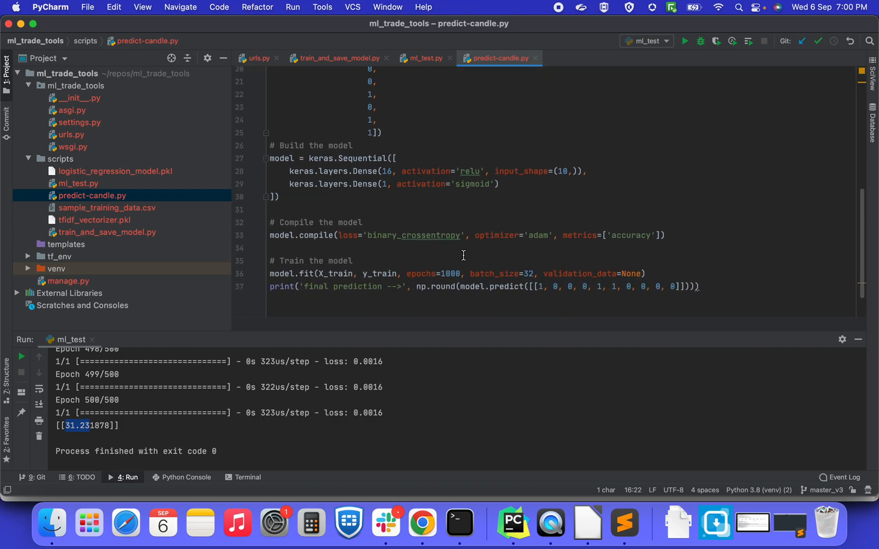
mouse_move(440, 258)
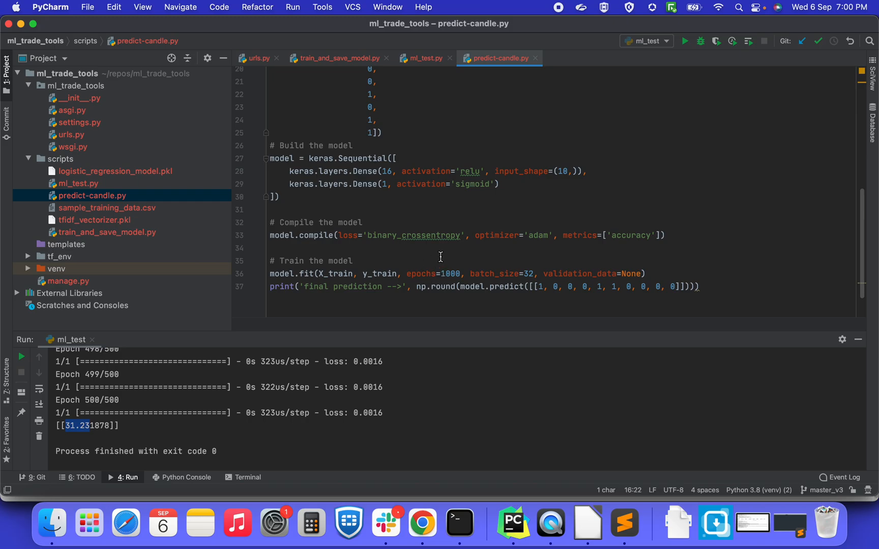
mouse_move(436, 255)
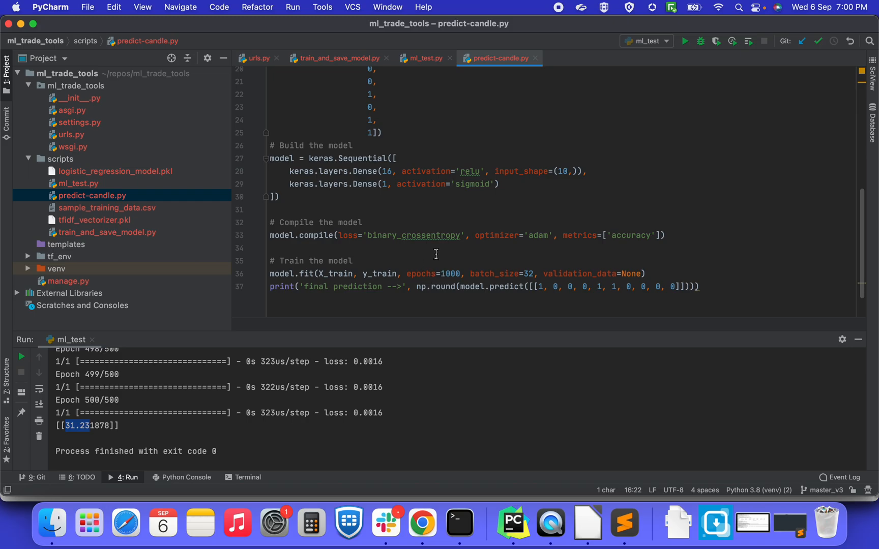
scroll("down", 3)
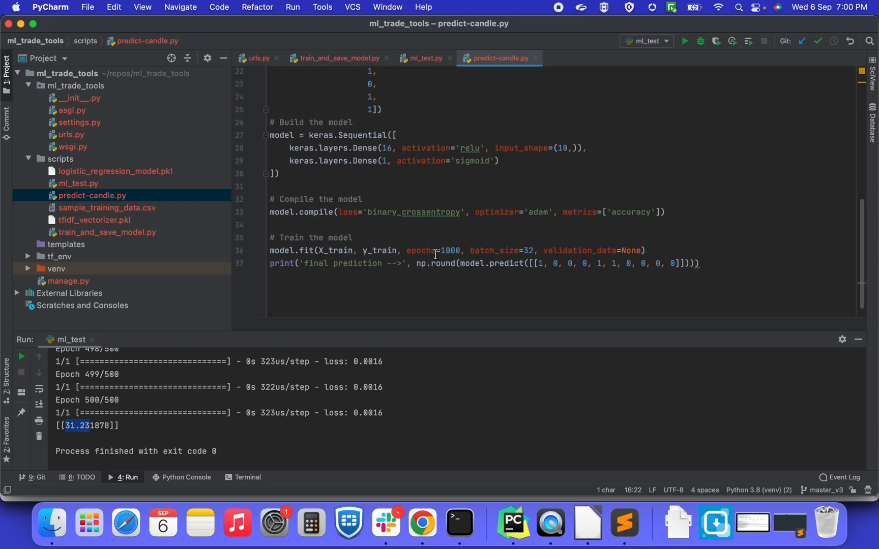
scroll("down", 3)
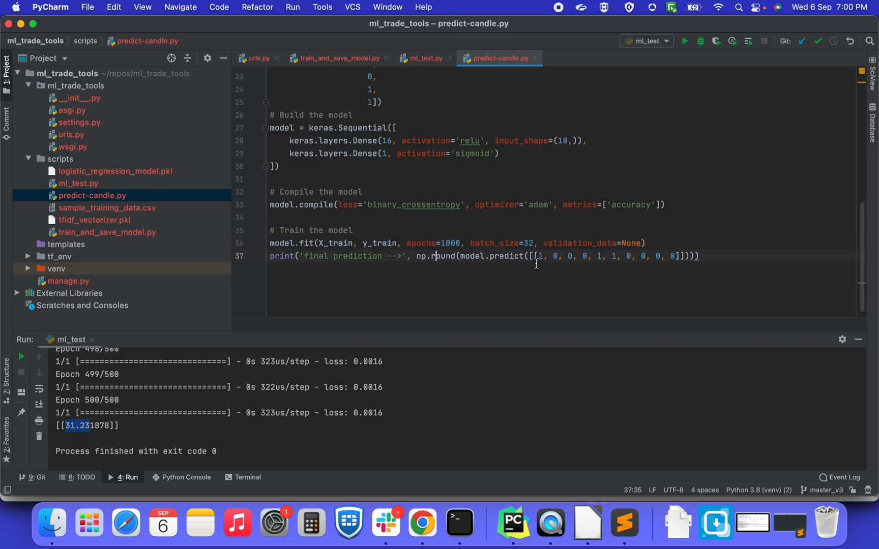
left_click_drag(539, 256, 678, 256)
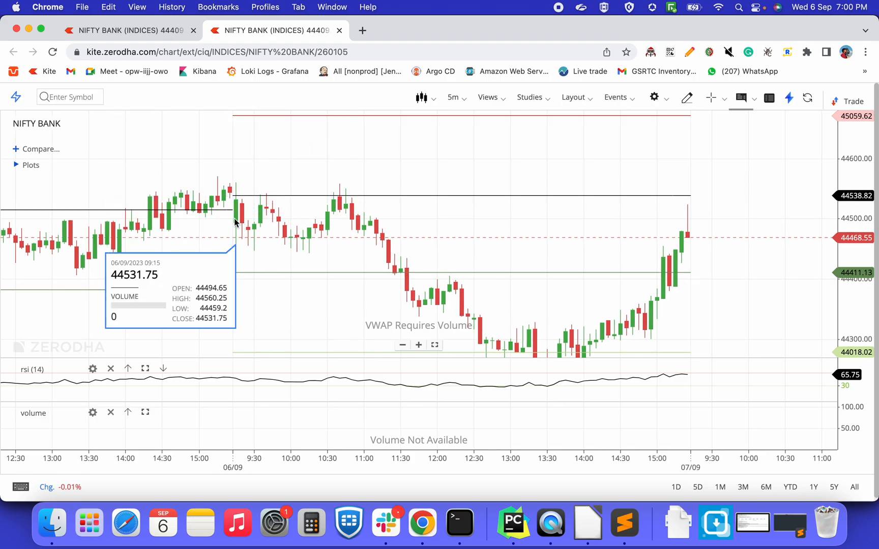
mouse_move(265, 218)
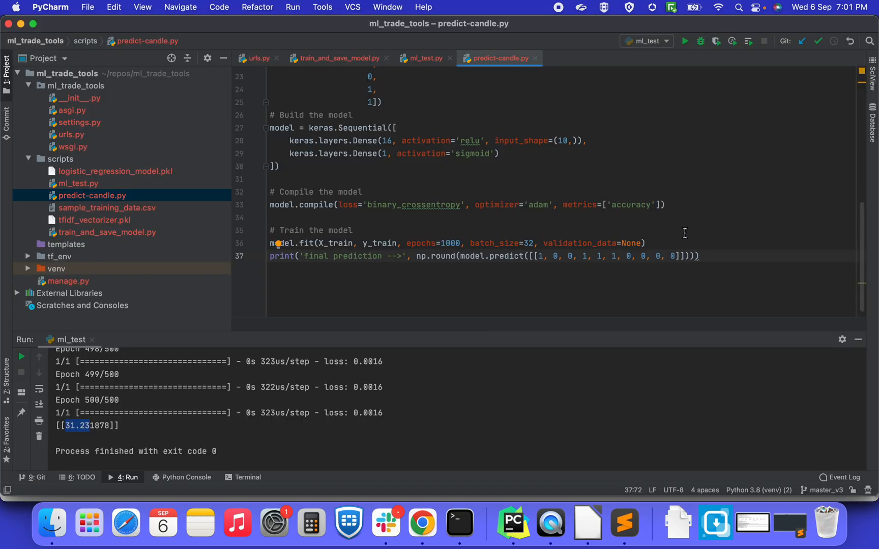
- Run predict-candle.py for 1000 epochs, printing the final prediction [[1.]]
left_click(686, 40)
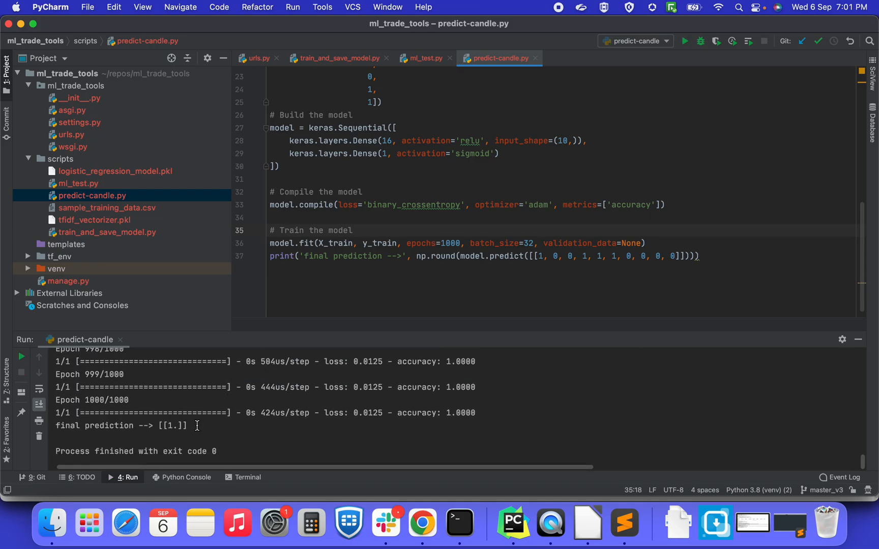
mouse_move(417, 254)
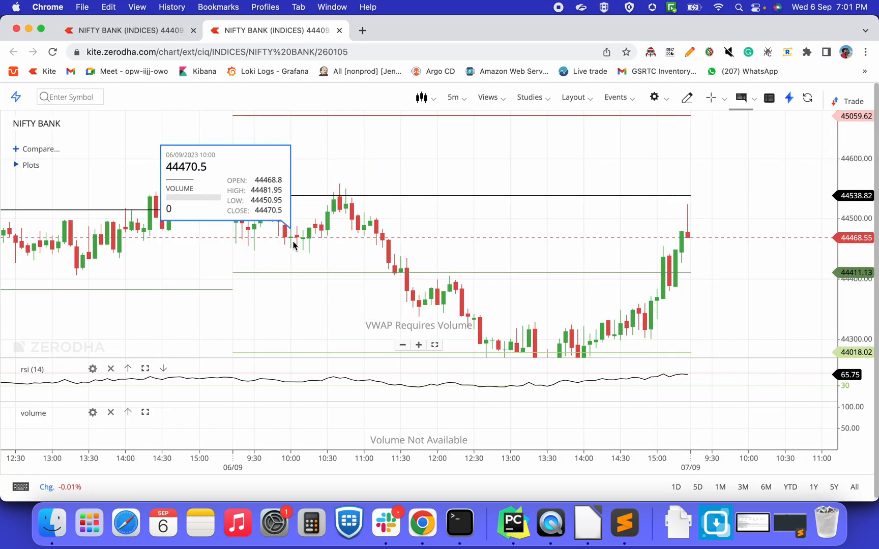
mouse_move(346, 285)
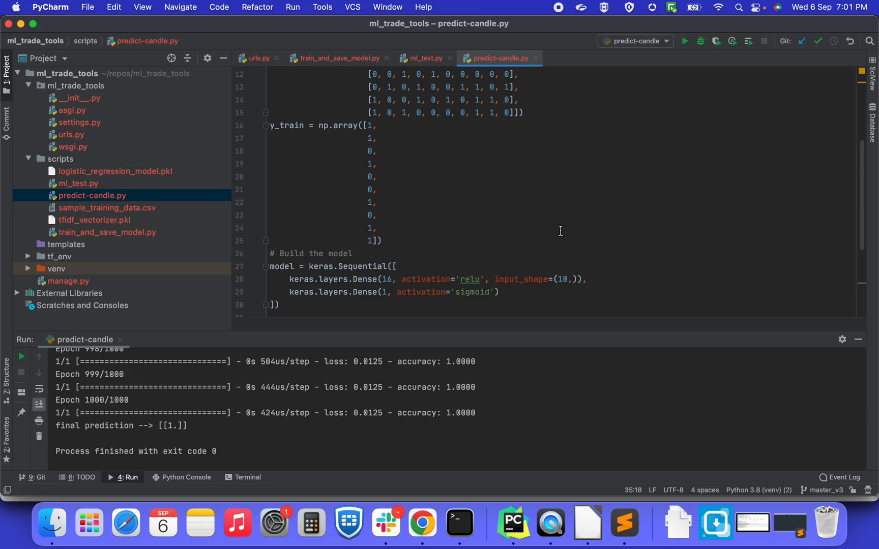
scroll("down", 3)
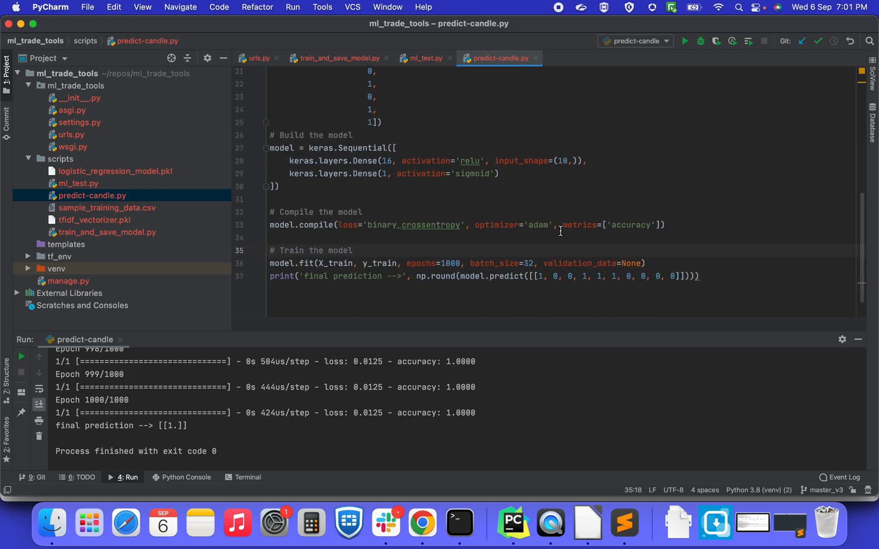